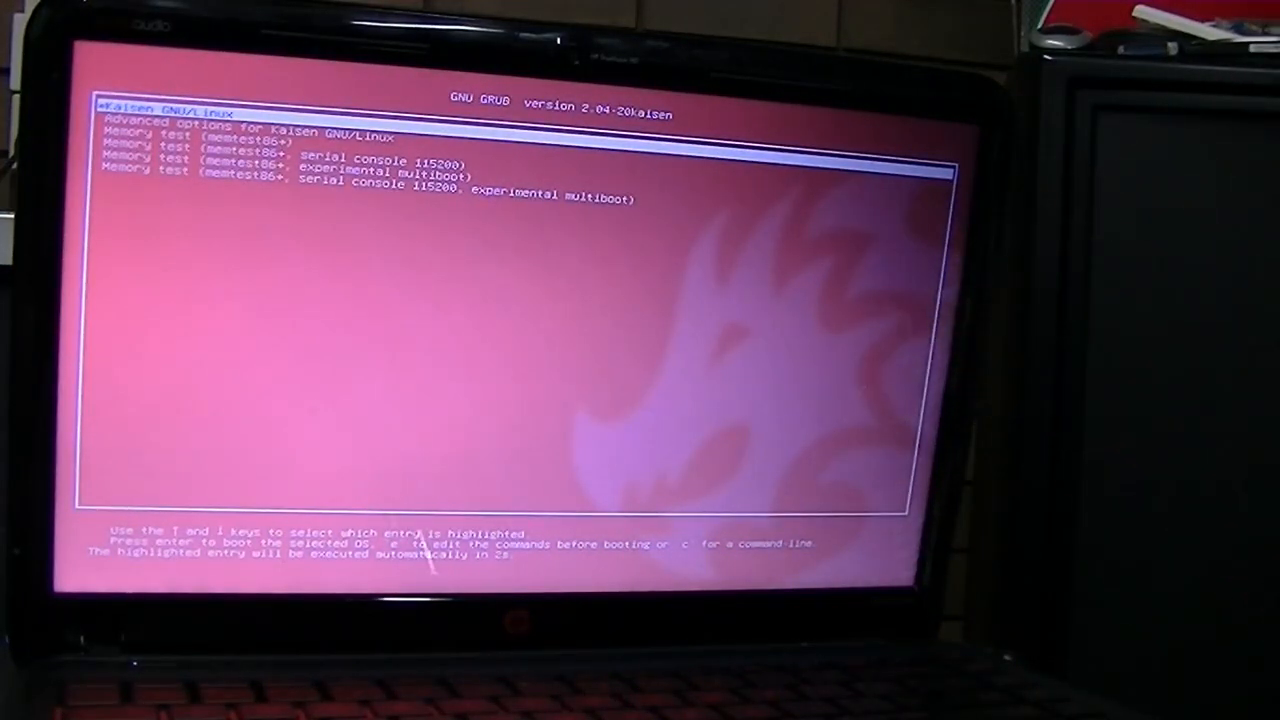
- Boot the highlighted default 'Kaisen GNU/Linux' GRUB entry
{"action": "key", "text": "Return"}
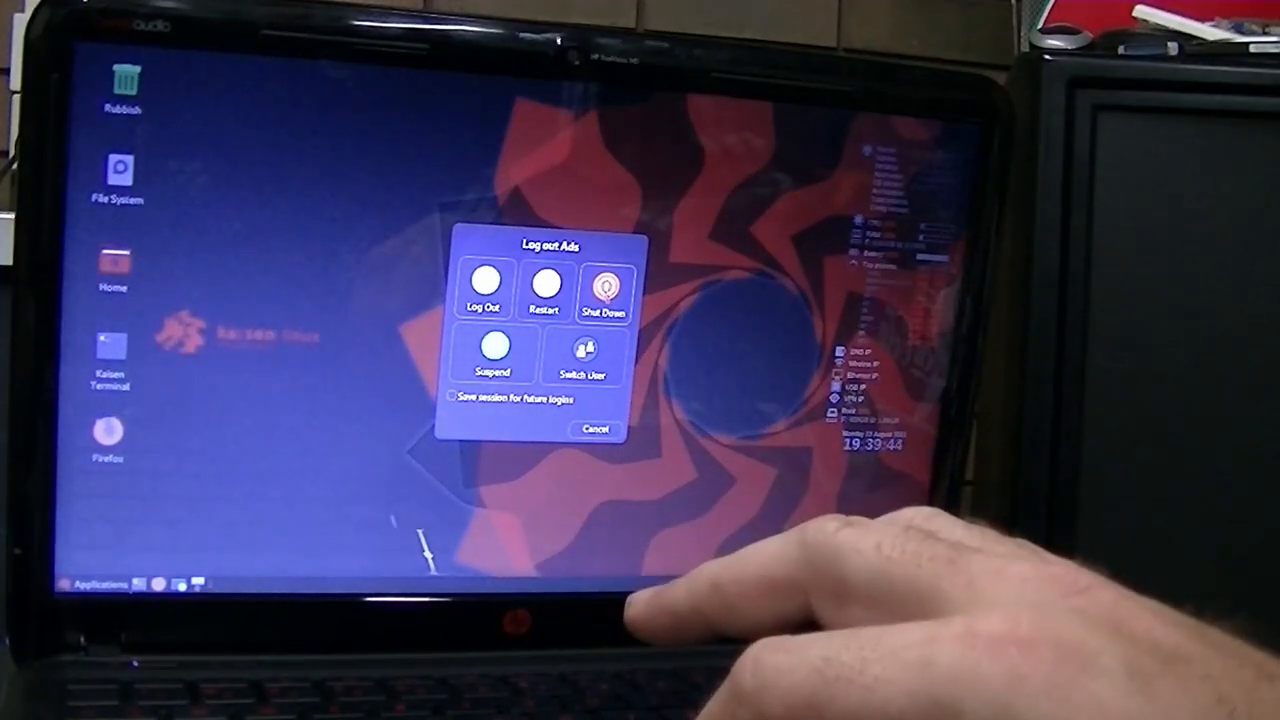
- Choose Shut Down in the Log Out dialog to power off the laptop
{"action": "left_click", "coordinate": [604, 290]}
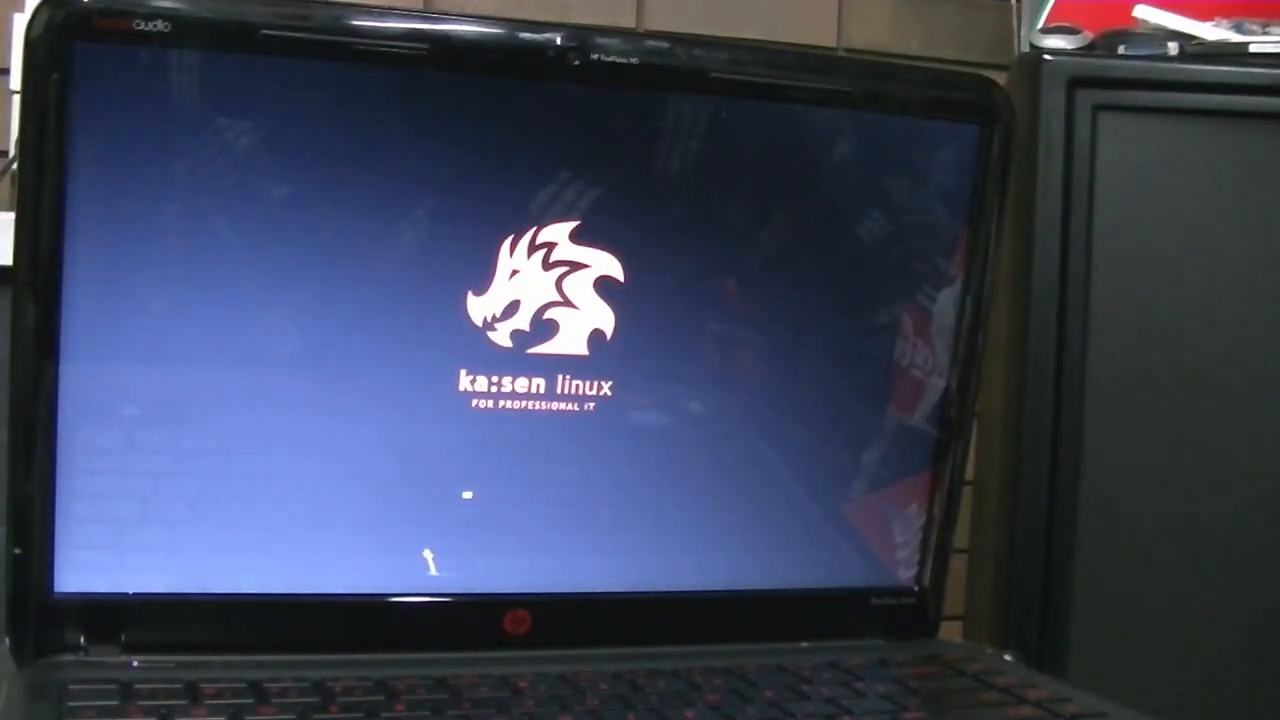